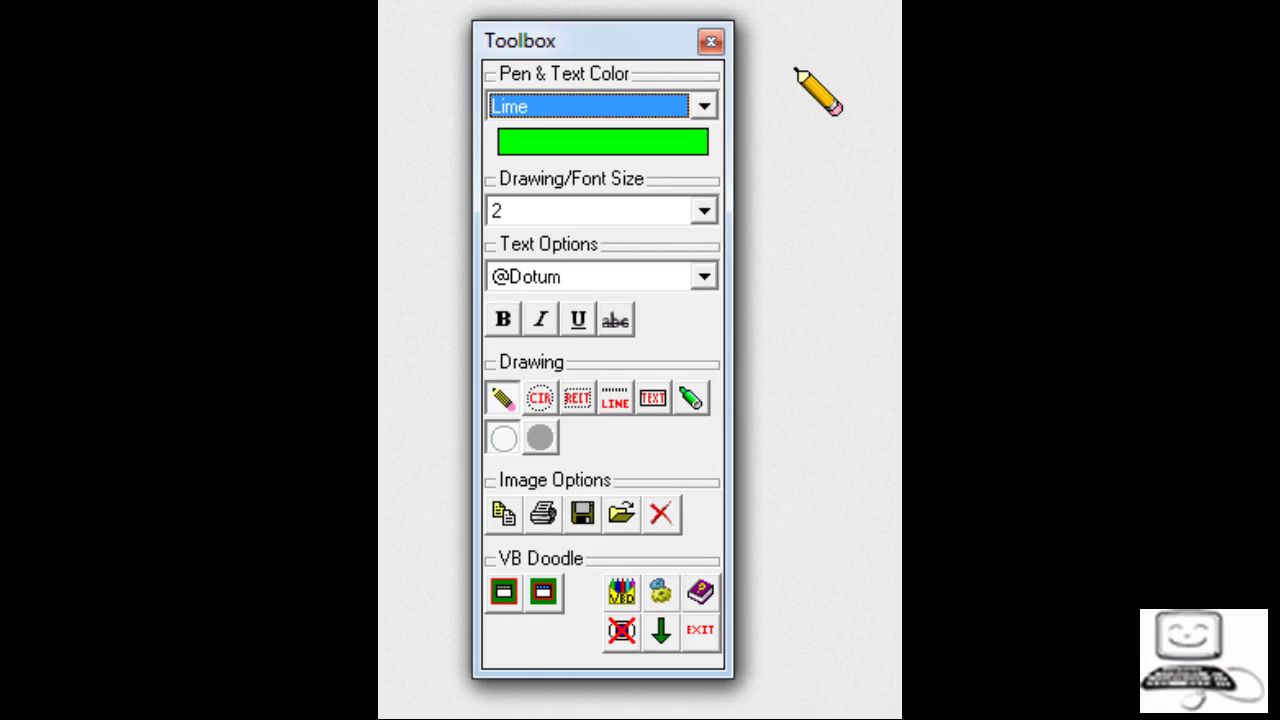
- Draw a lime-green freehand pencil squiggle down the canvas right of the toolbox
{"action": "left_click_drag", "start_coordinate": [817, 70], "coordinate": [797, 230]}
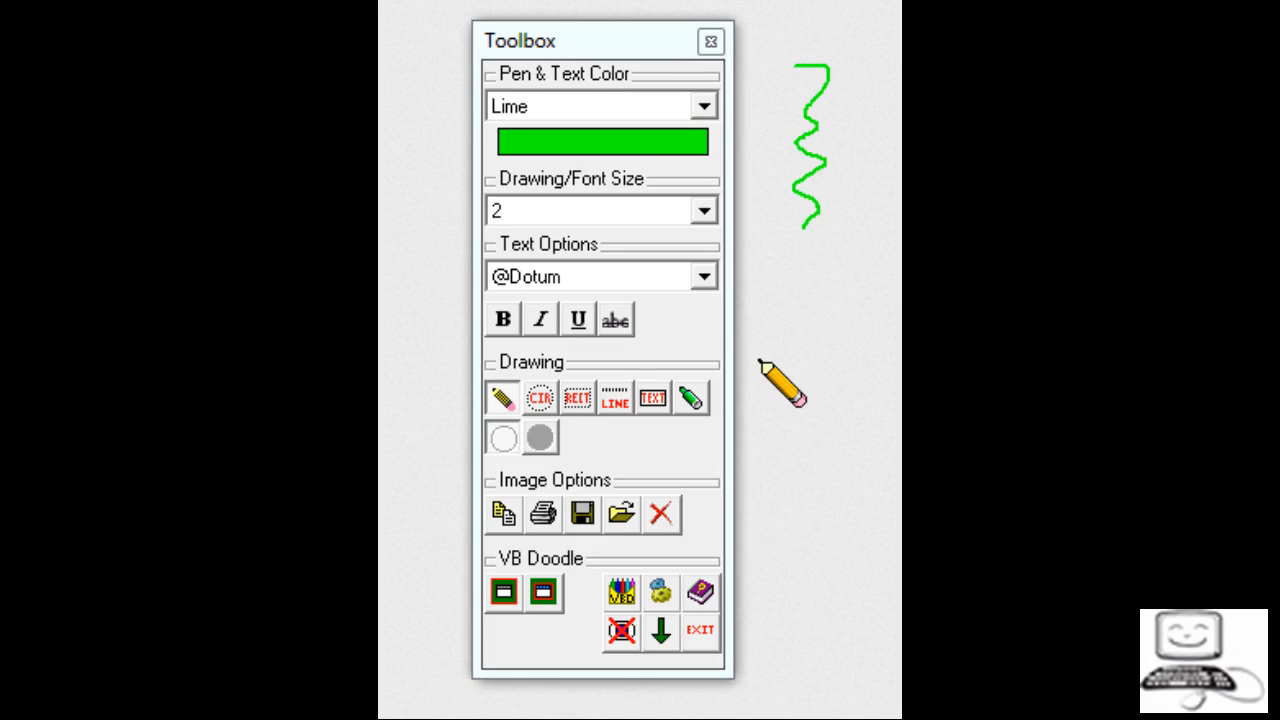
- Select the CIR tool to draw a lime-green circle outline below the squiggle
{"action": "left_click", "coordinate": [538, 397]}
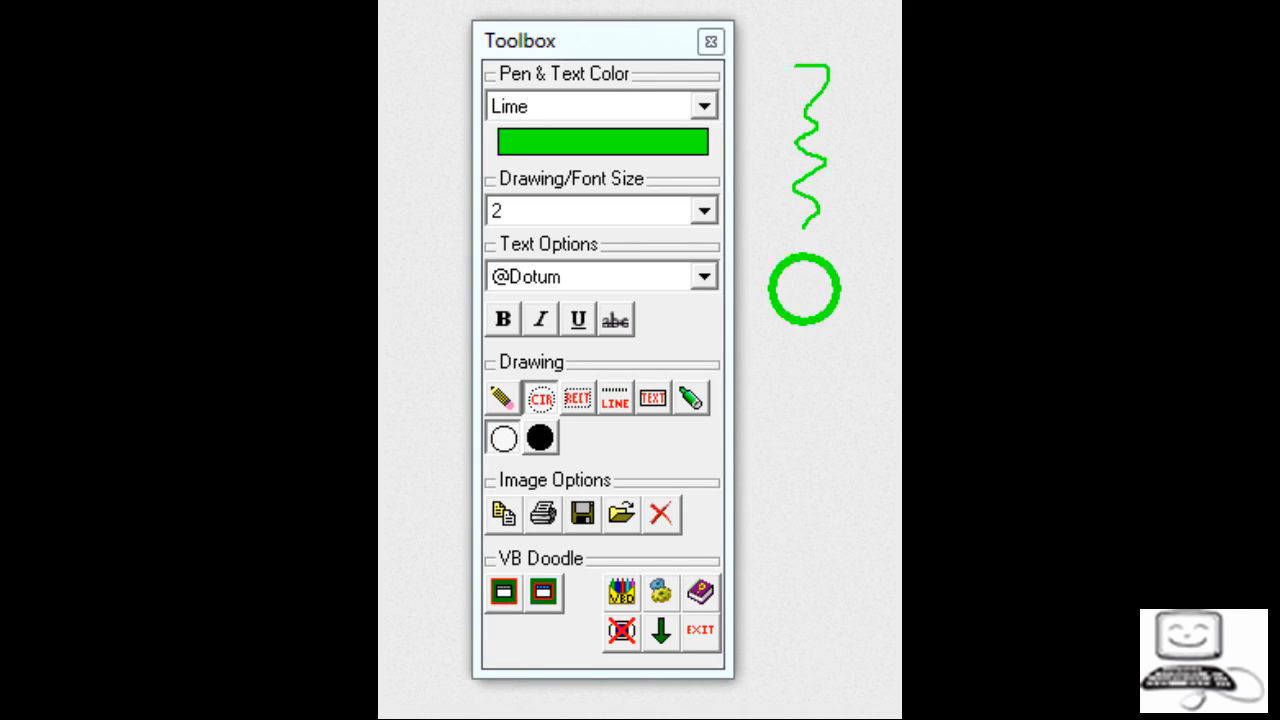
- Select the RECT tool, then drag a short horizontal green line below the rectangle
{"action": "left_click", "coordinate": [578, 397]}
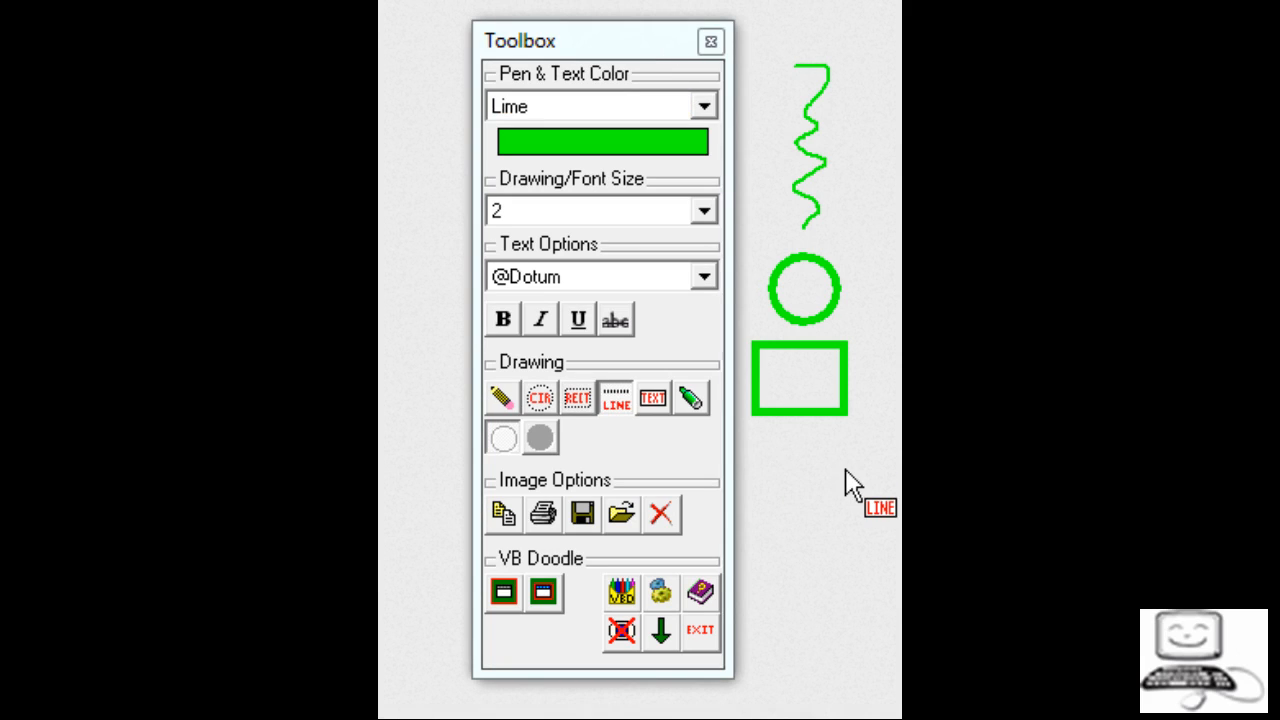
{"action": "left_click_drag", "start_coordinate": [765, 464], "coordinate": [835, 466]}
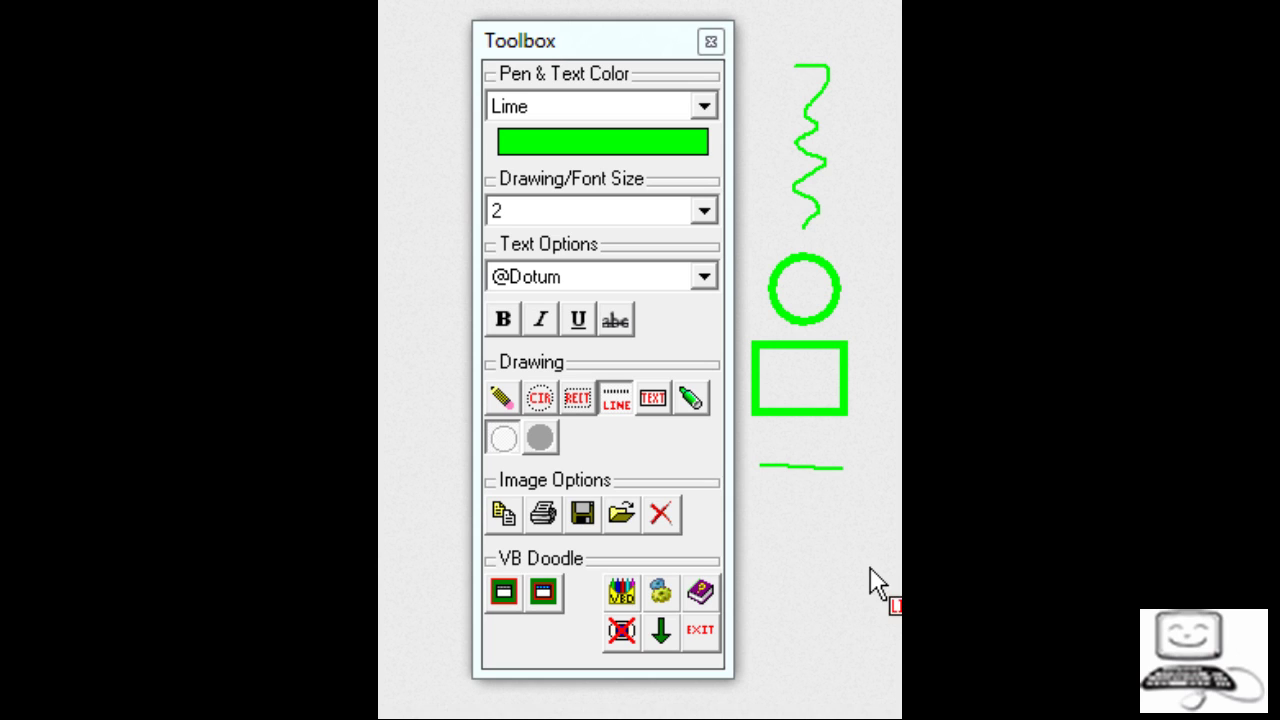